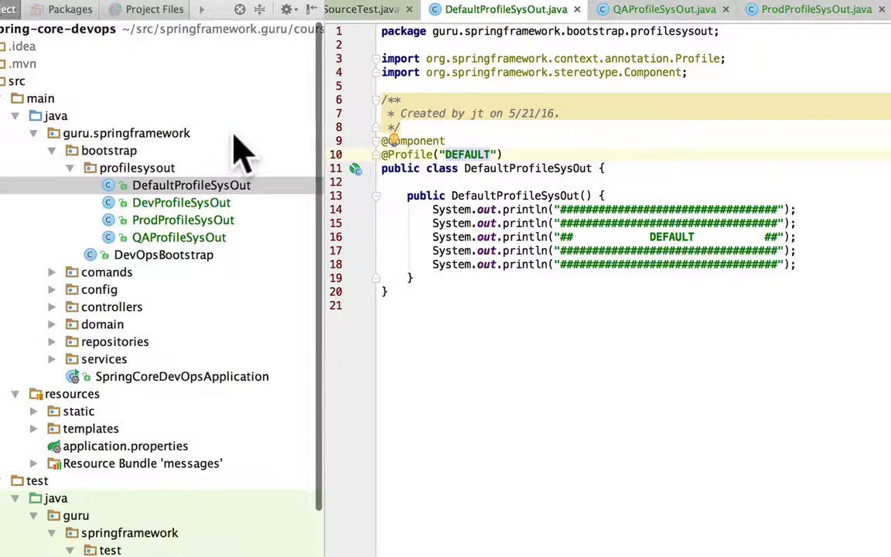
mouse_move(75, 201)
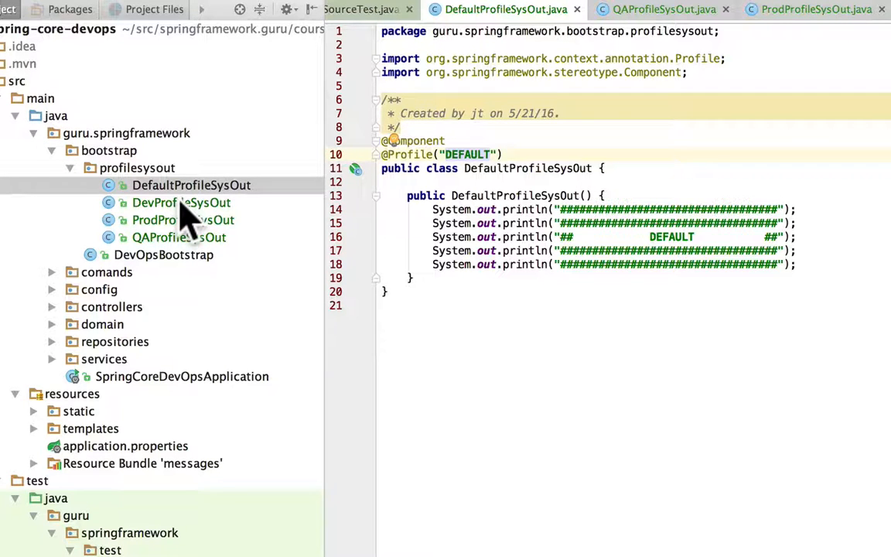
left_click(181, 201)
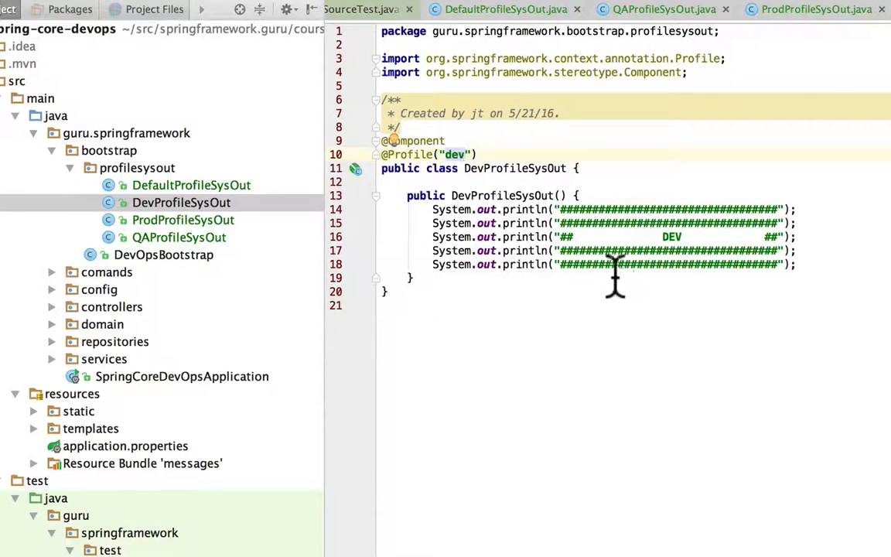
left_click(180, 236)
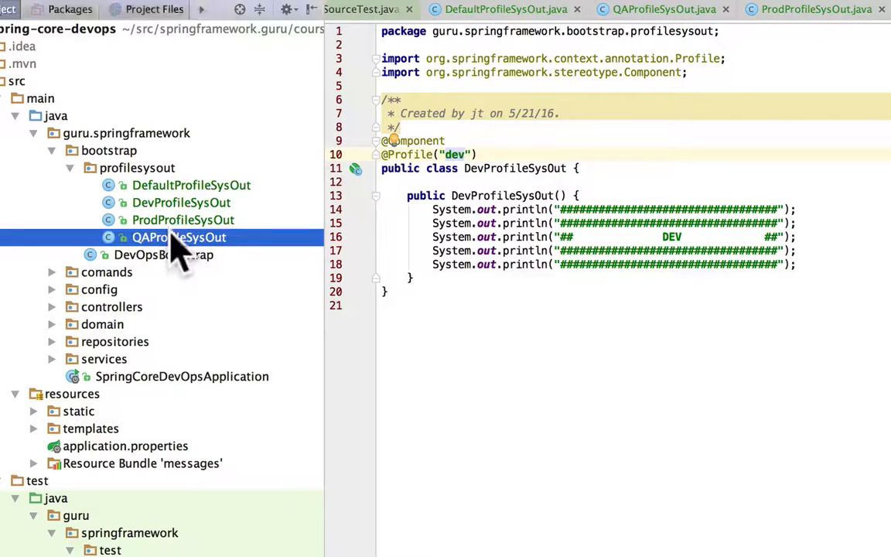
left_click(182, 220)
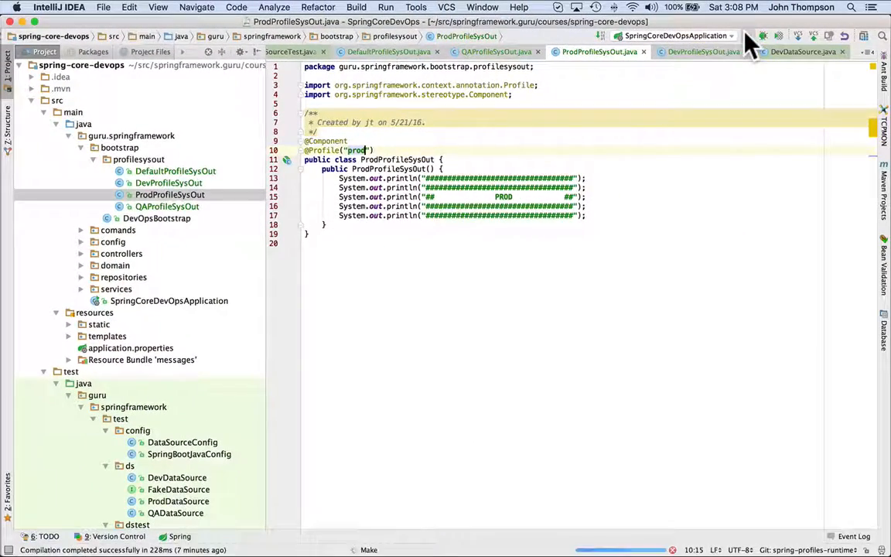
Run SpringCoreDevOpsApplication; the log reports no active profile, falling back to default.
left_click(747, 36)
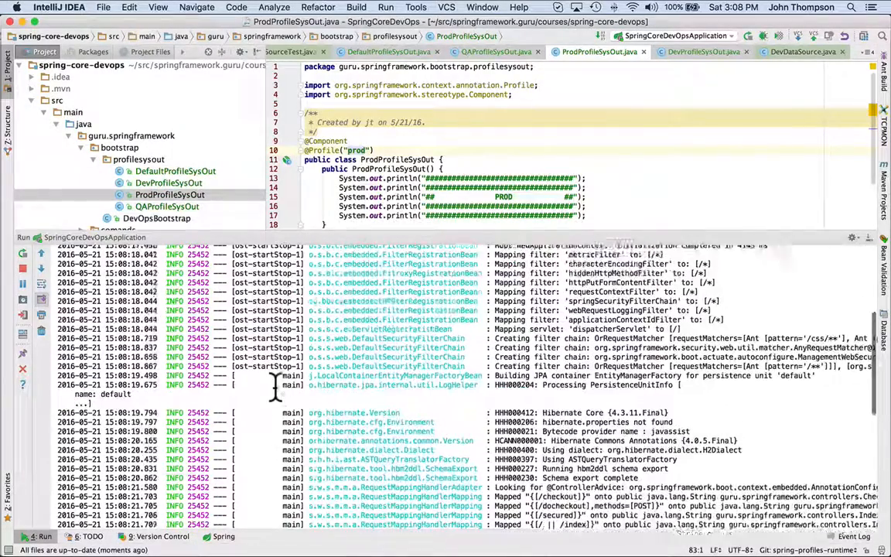
scroll("up", 3)
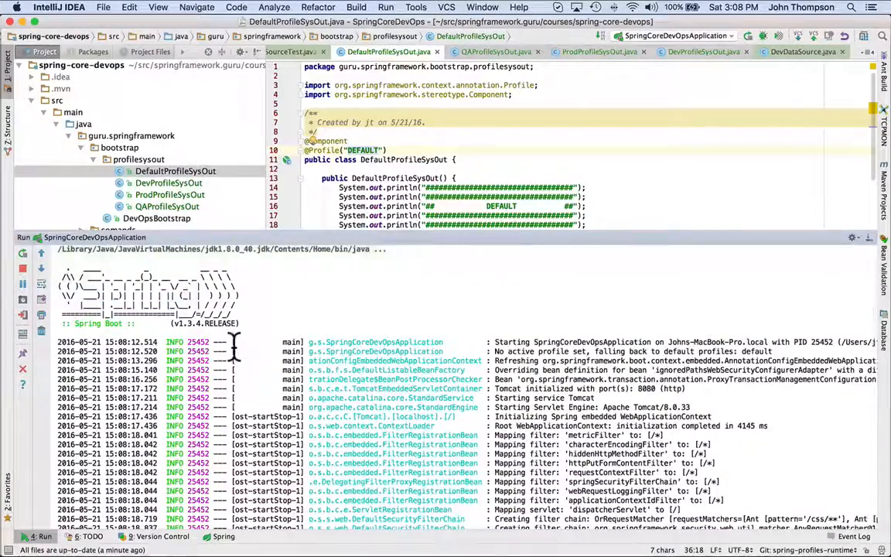
Review the restarted app's console log down to the no-active-profile line.
scroll("down", 3)
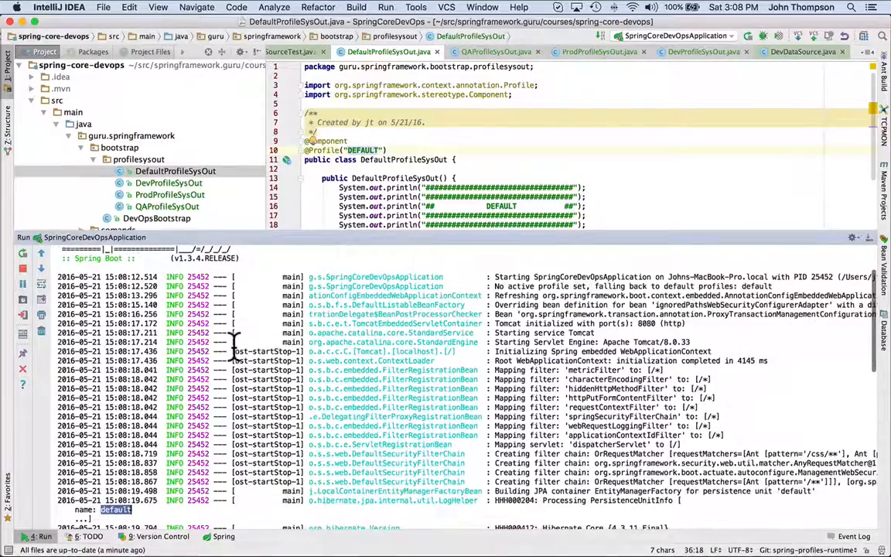
mouse_move(545, 301)
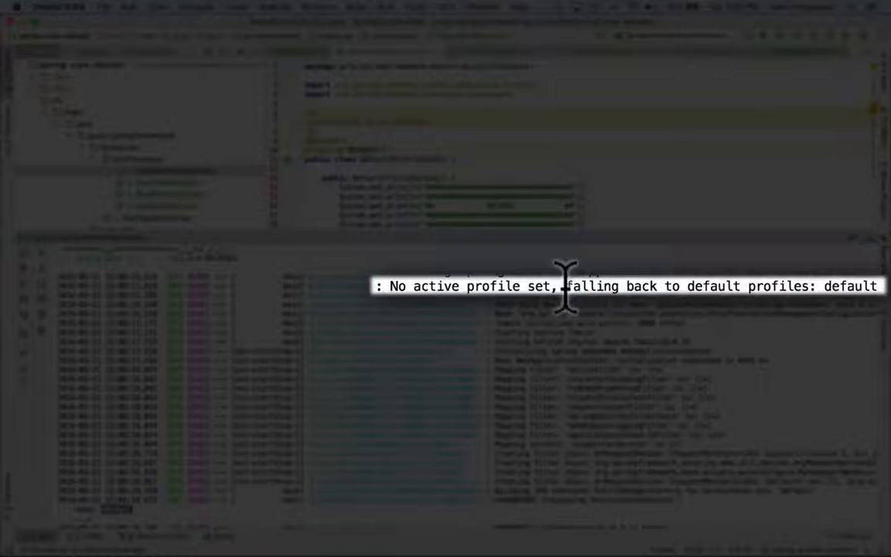
mouse_move(564, 291)
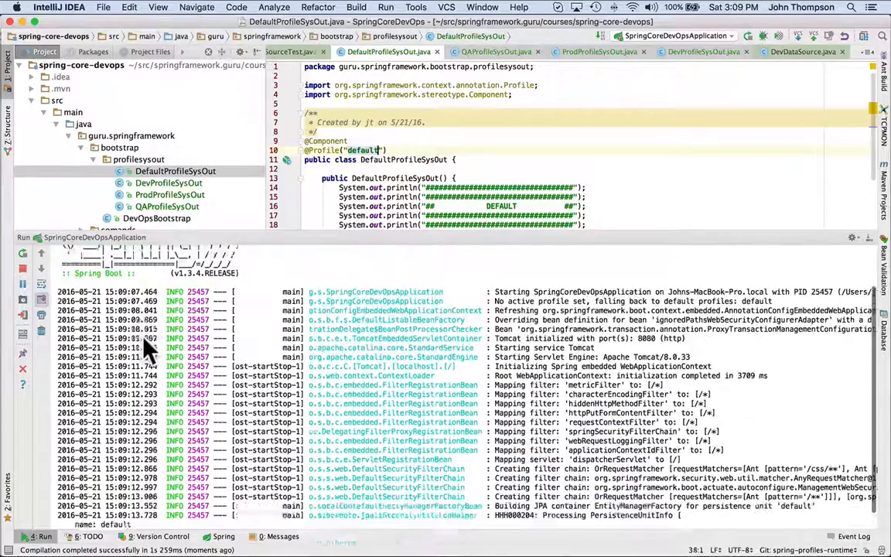
scroll("down", 3)
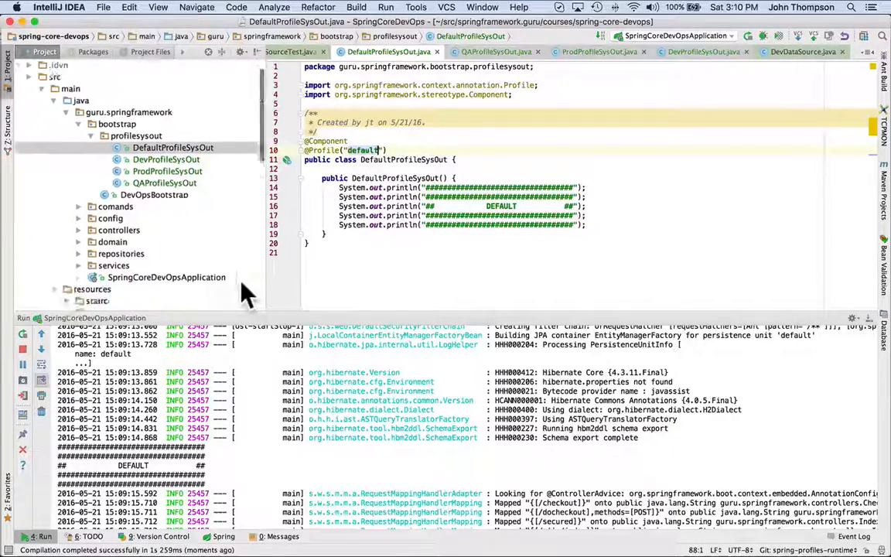
scroll("down", 3)
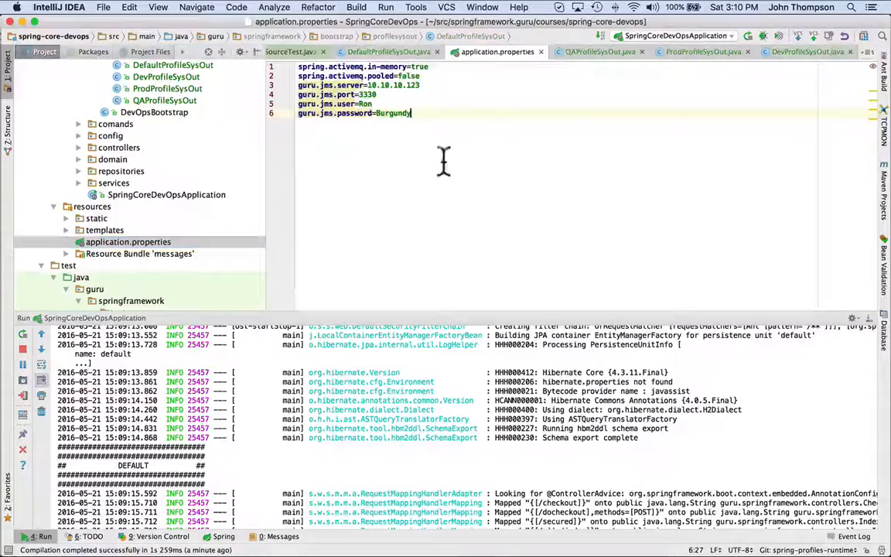
Add spring.profiles.active=dev after a blank line below the JMS settings in application.properties.
key("Return")
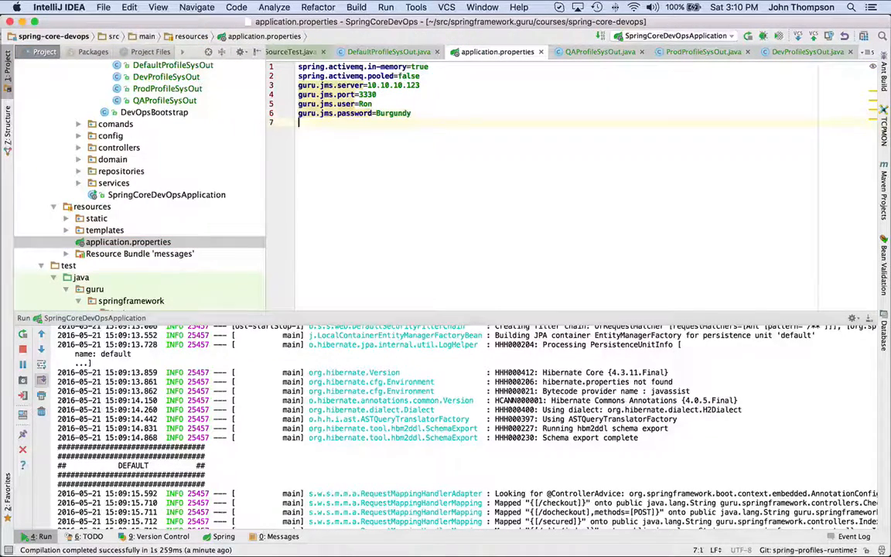
key("Return")
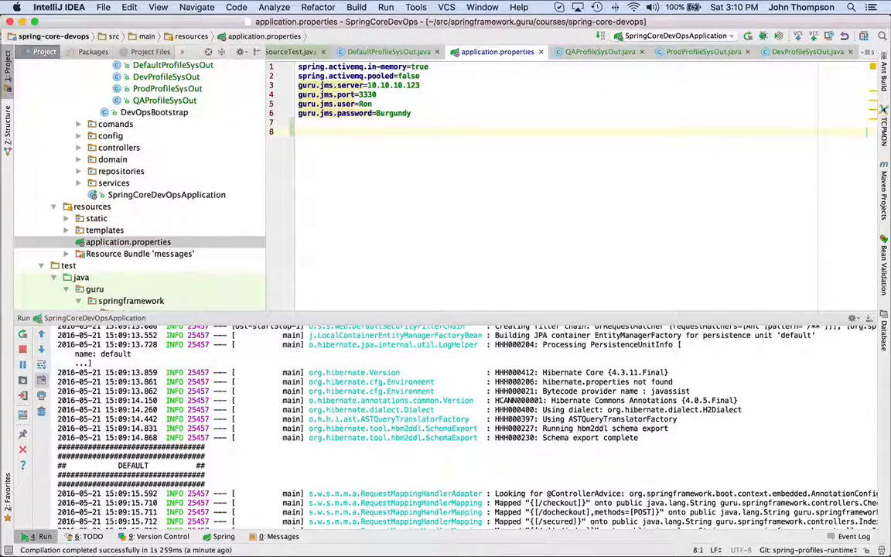
type("prd")
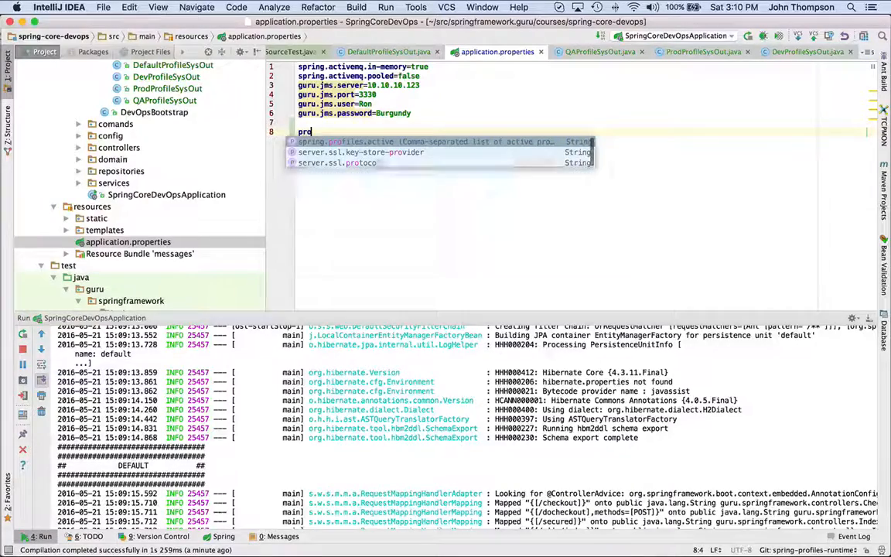
type("files.active=")
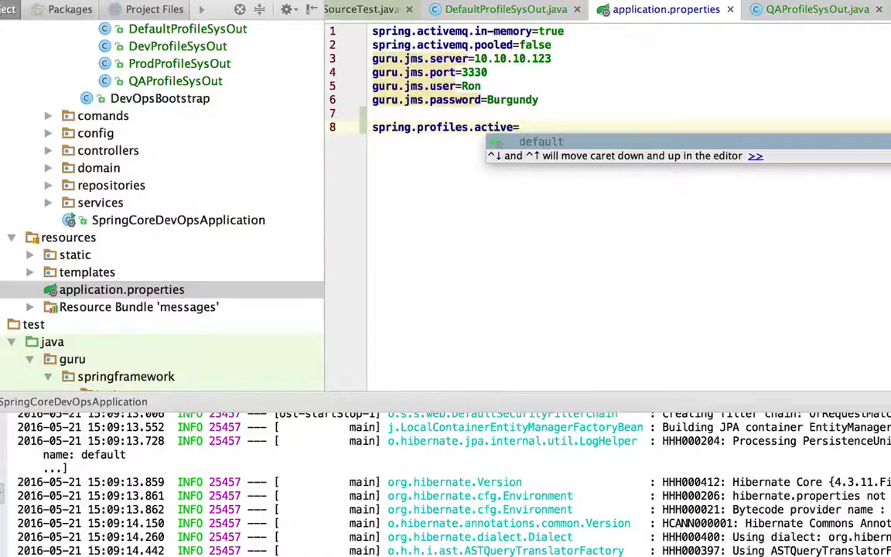
type("dev")
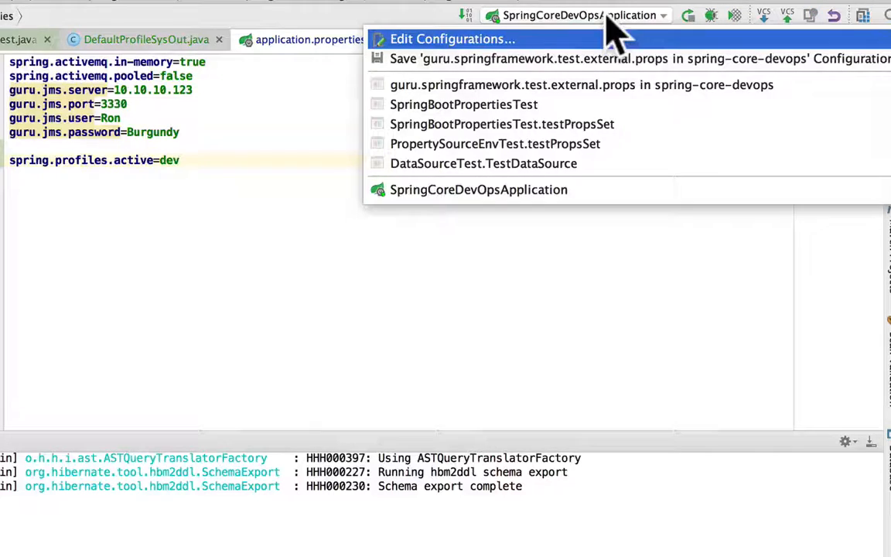
In Edit Configurations, enter qa in the Active Profiles field of SpringCoreDevOpsApplication.
left_click(451, 39)
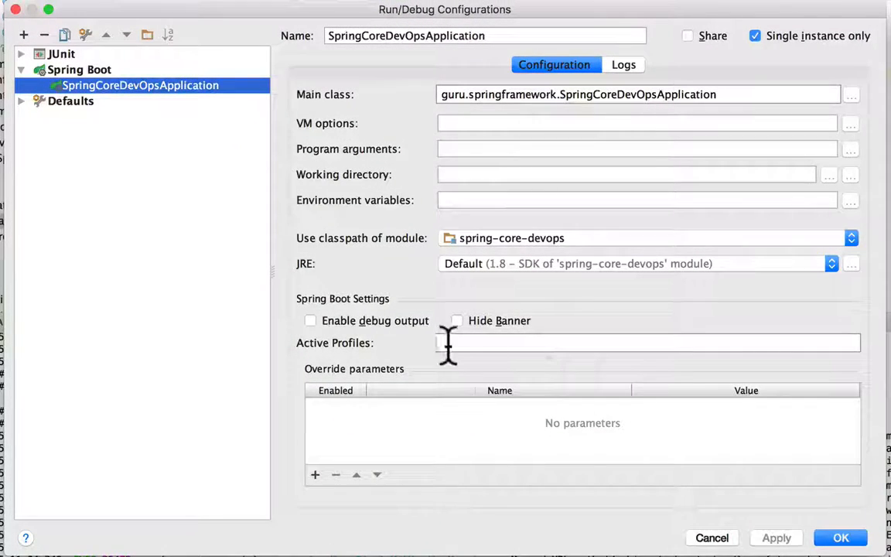
left_click(648, 344)
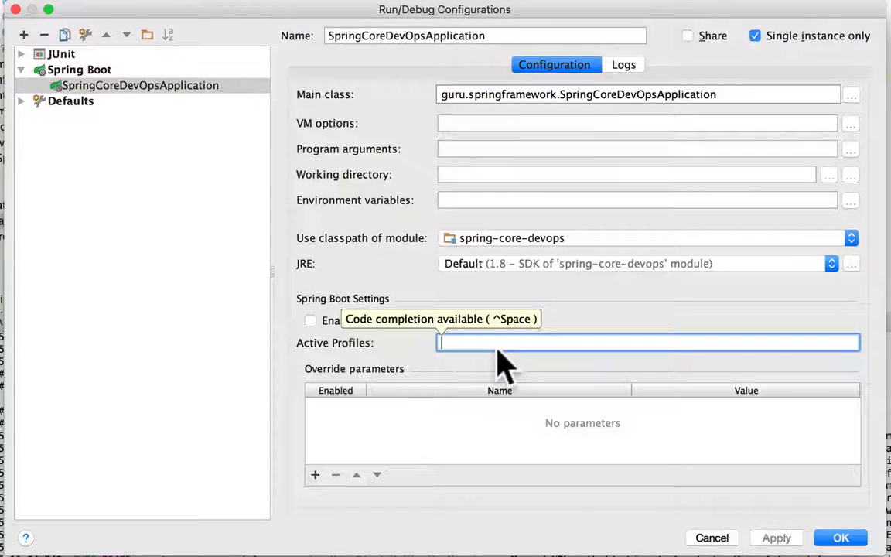
type("qa")
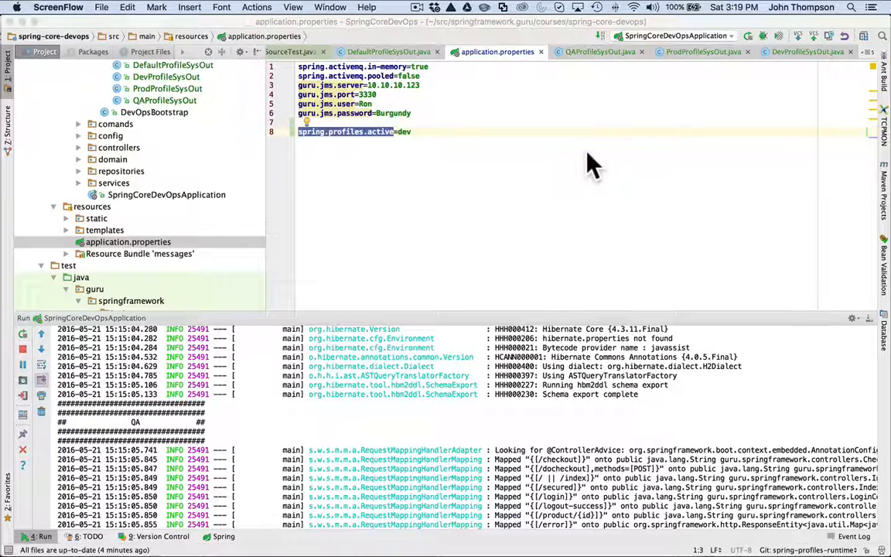
mouse_move(711, 65)
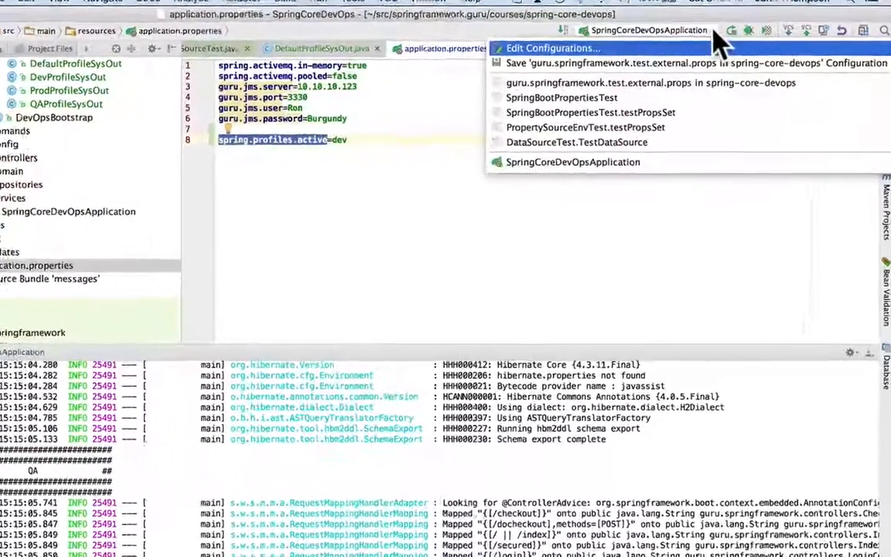
Clear qa from the Active Profiles field in the run configuration.
left_click(552, 48)
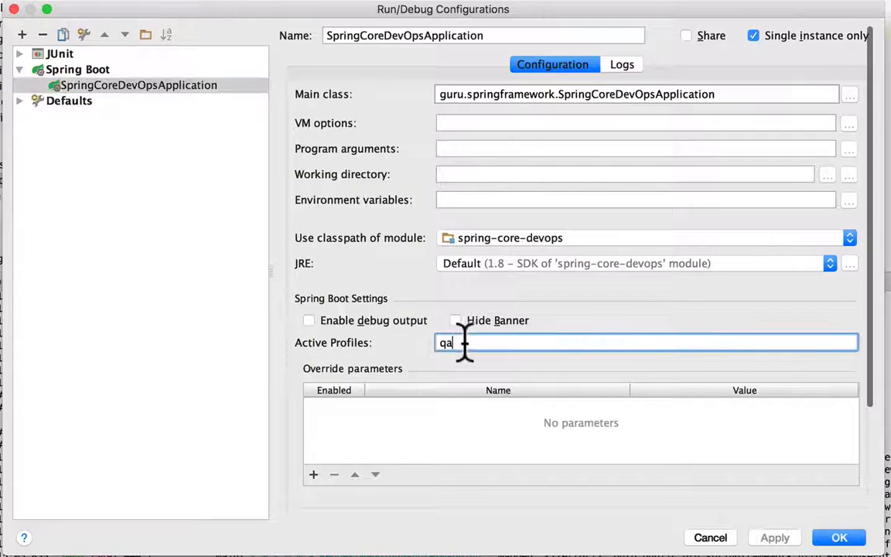
key("Backspace")
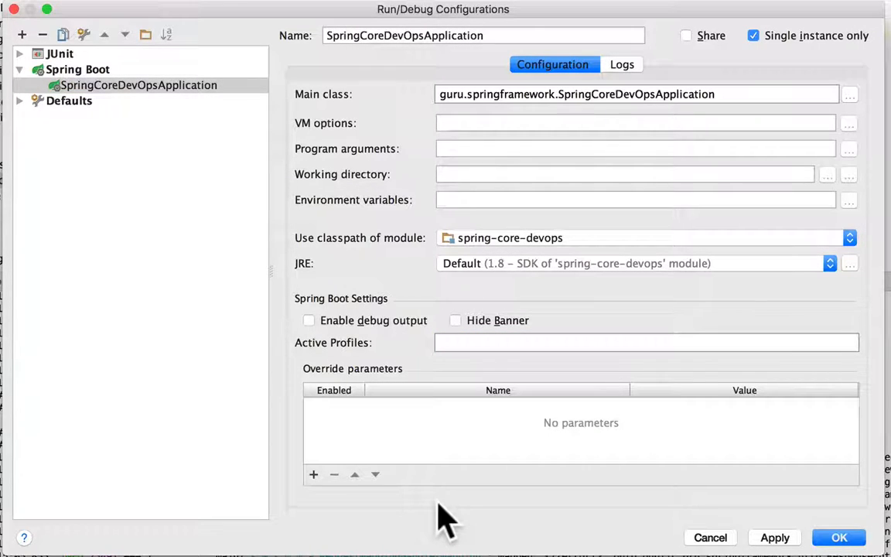
mouse_move(820, 229)
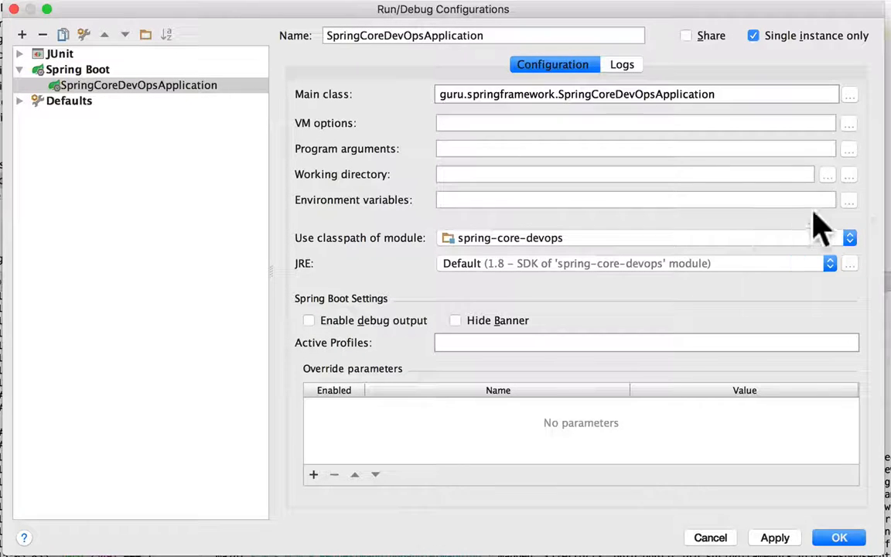
mouse_move(850, 217)
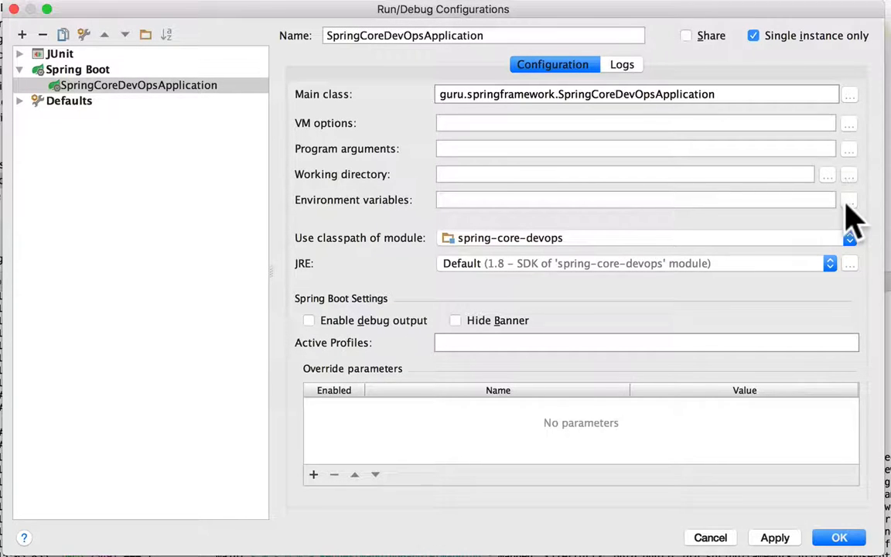
Add the environment variable spring.profiles.active with value prod.
left_click(848, 200)
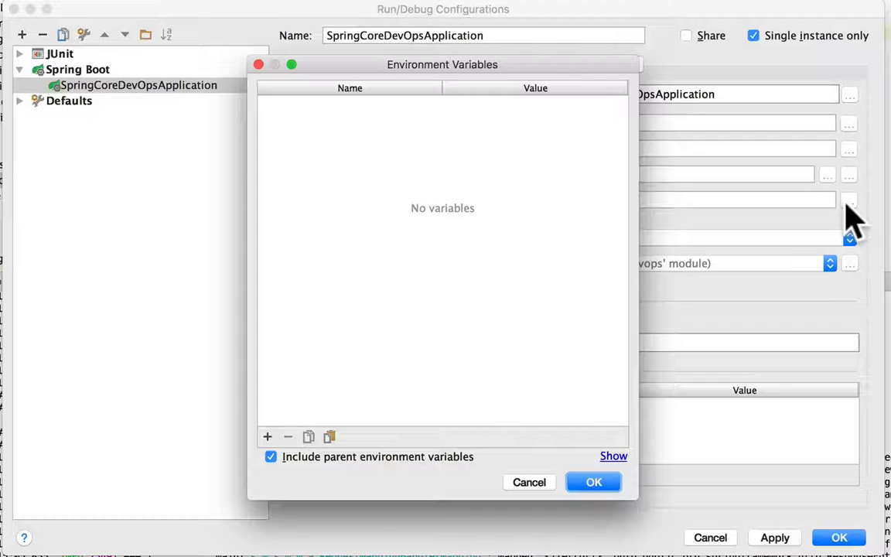
left_click(266, 436)
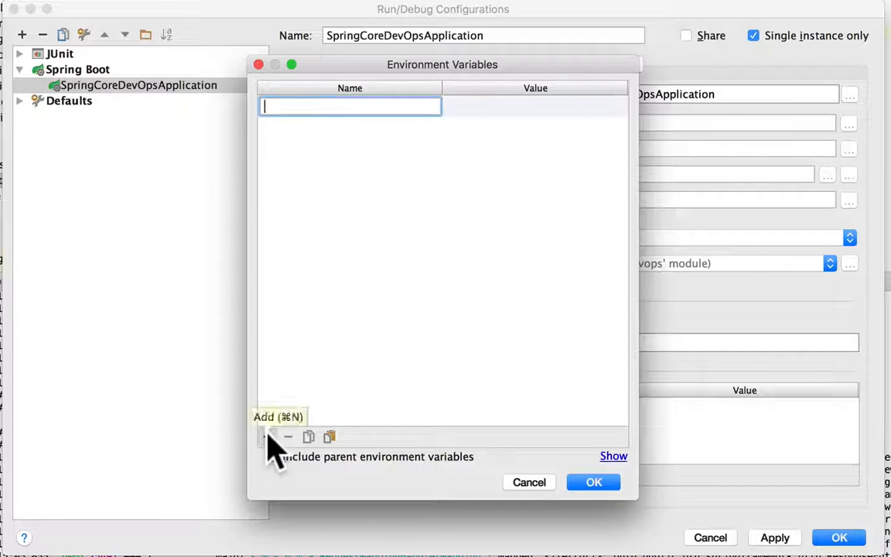
type("spr")
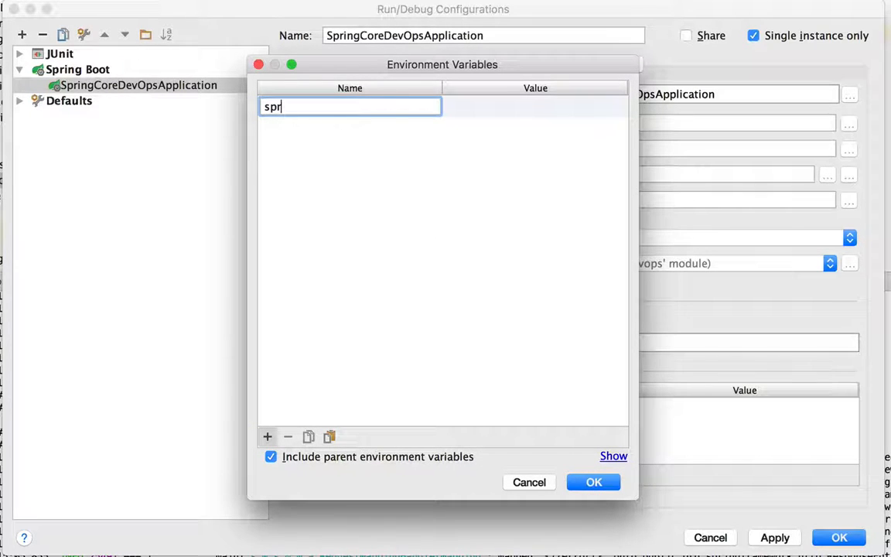
type("ing")
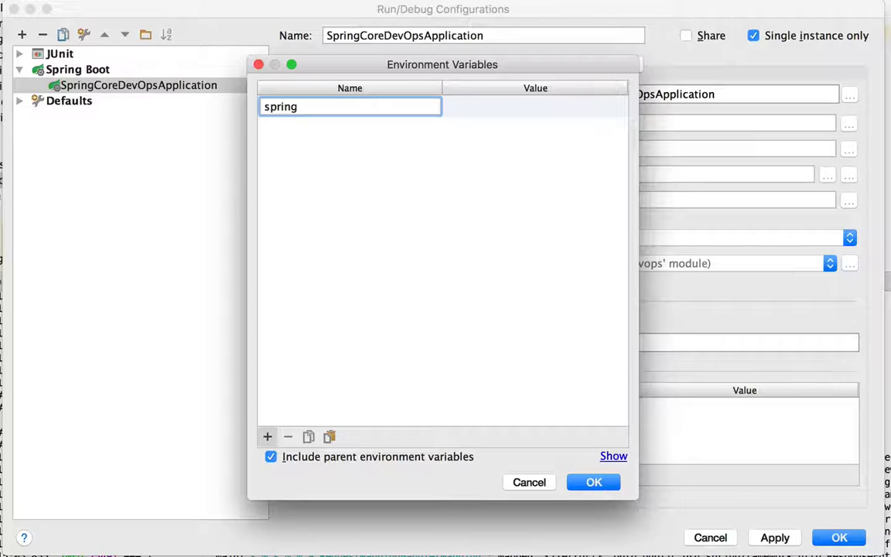
type(".profiles.acti")
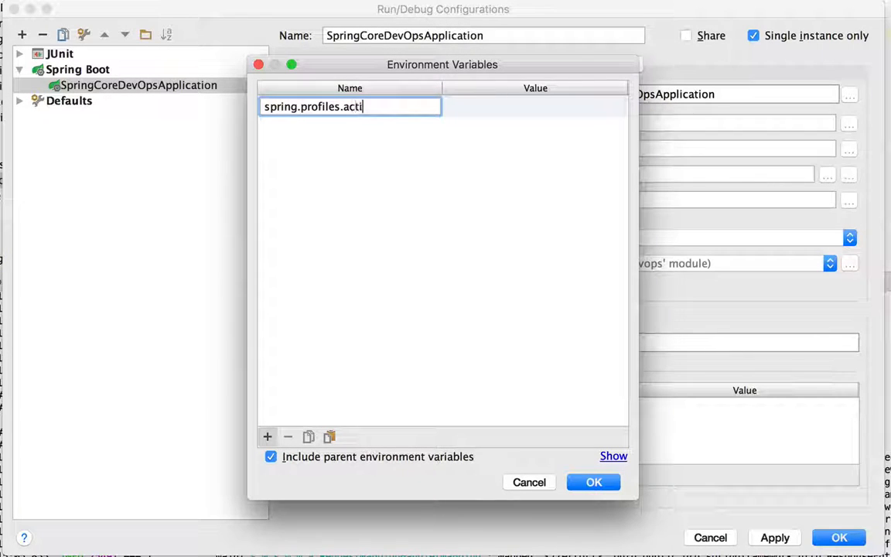
type("ve")
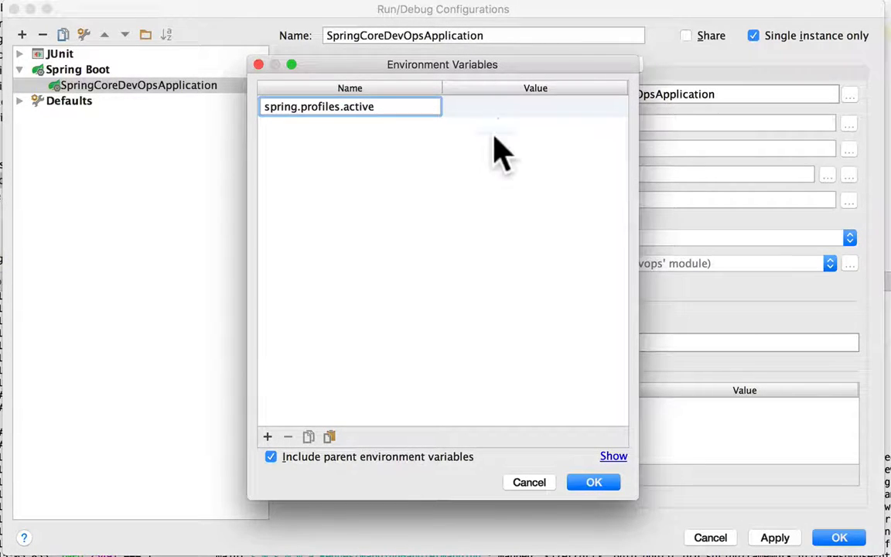
type("prod")
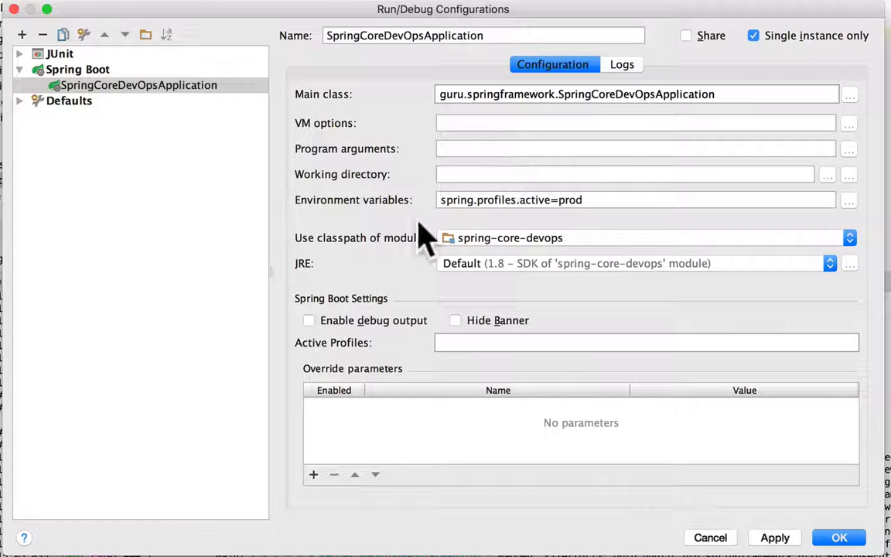
mouse_move(607, 461)
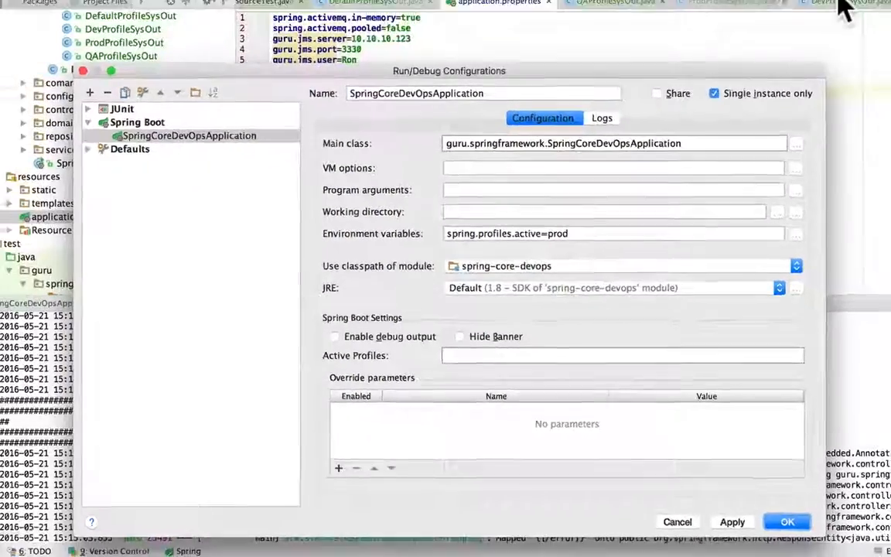
Save the run configuration and relaunch the app, which now logs prod as the active profile.
left_click(785, 521)
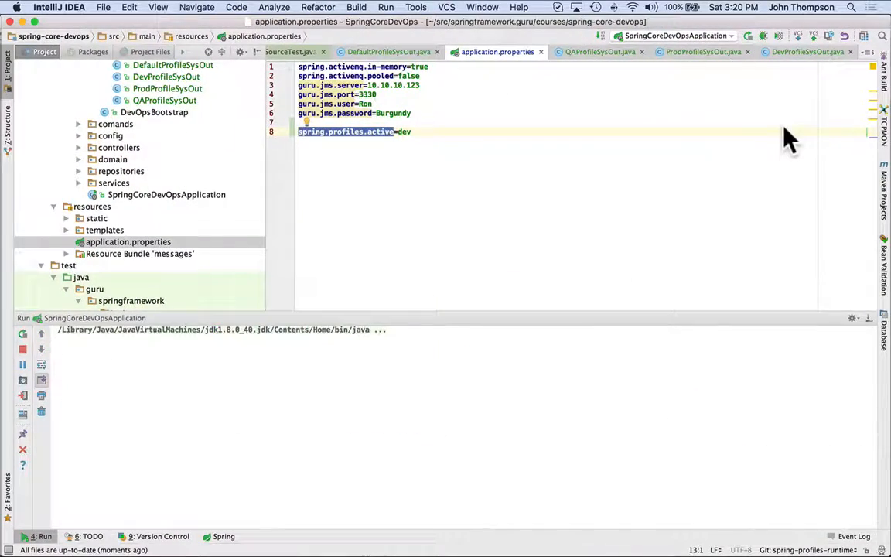
left_click(22, 335)
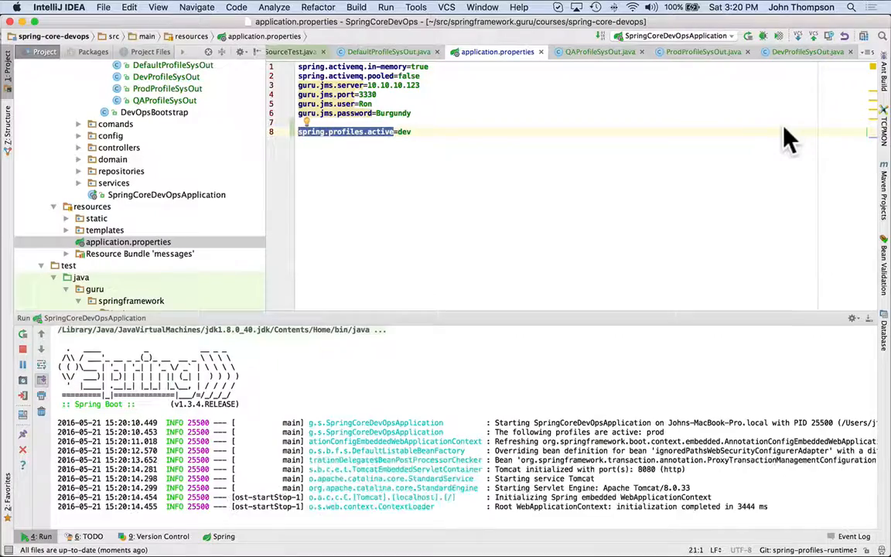